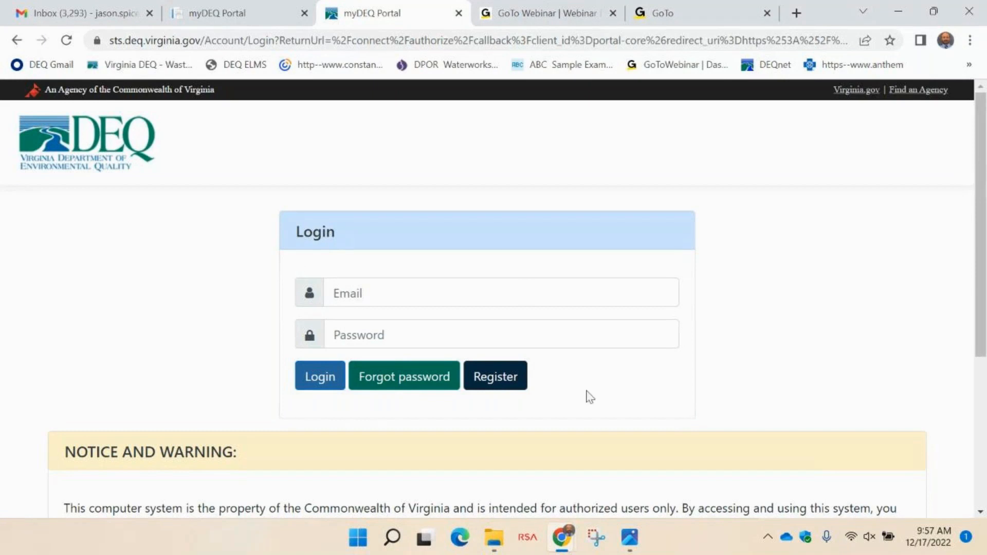
pyautogui.moveTo(668, 529)
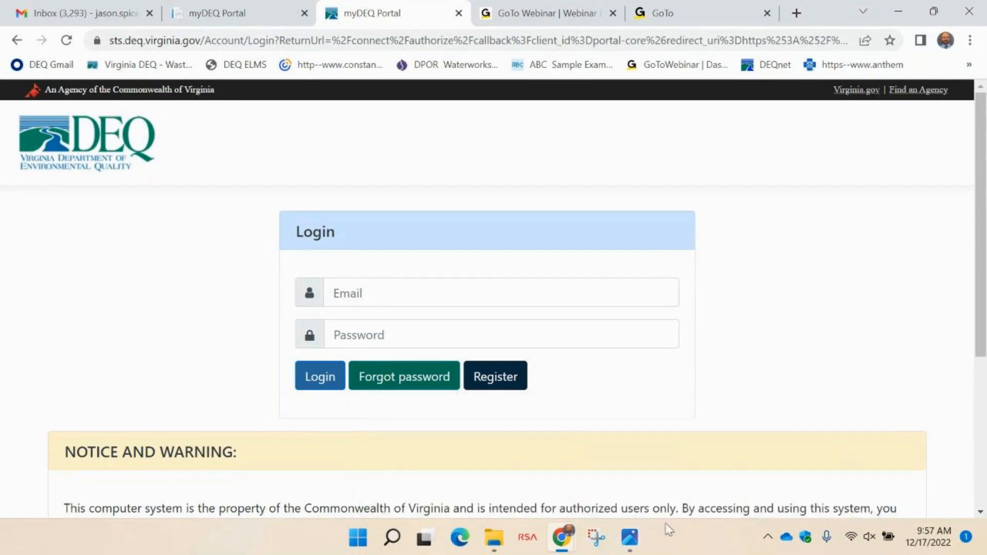
pyautogui.moveTo(628, 543)
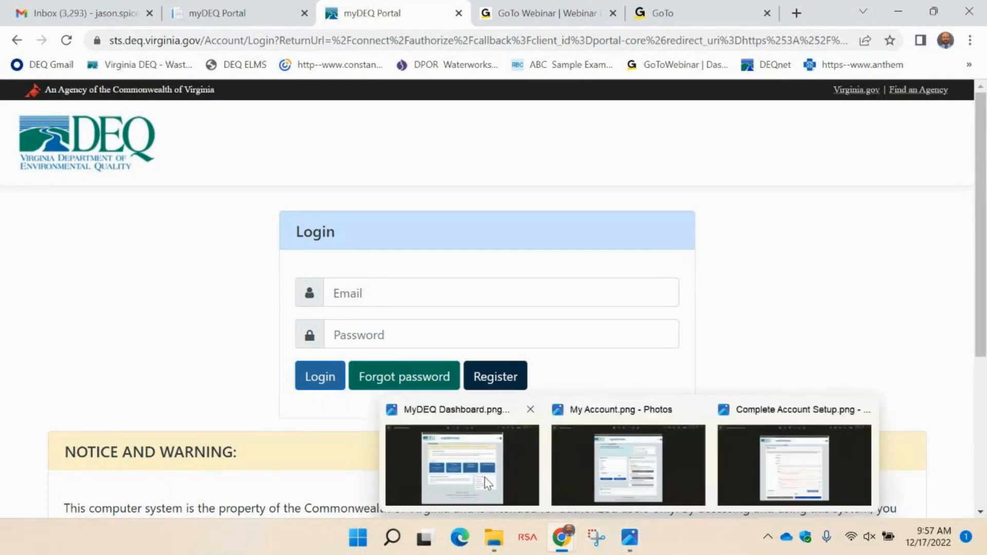
# Show the MyDEQ Dashboard screenshot with its incomplete-account-setup notice in Photos
pyautogui.click(461, 465)
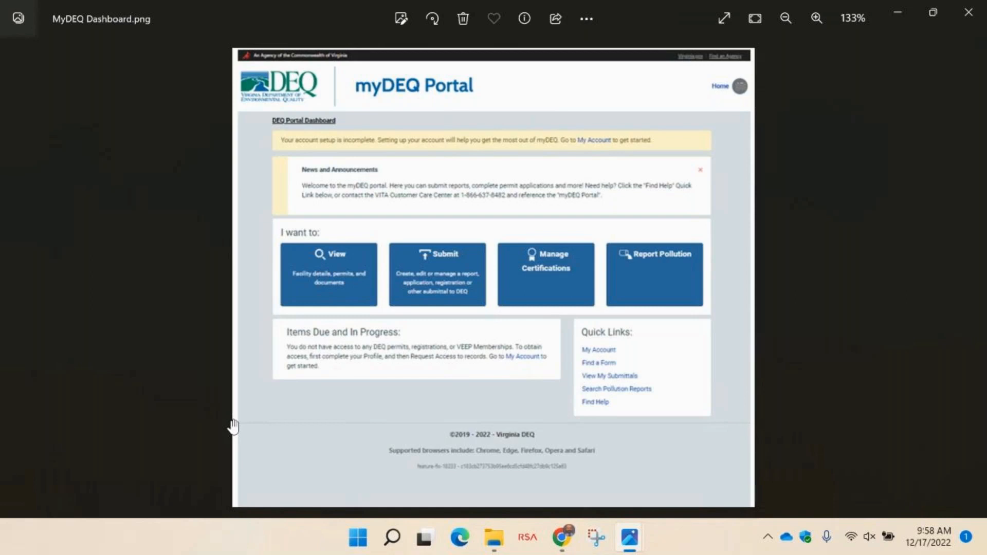
pyautogui.moveTo(274, 151)
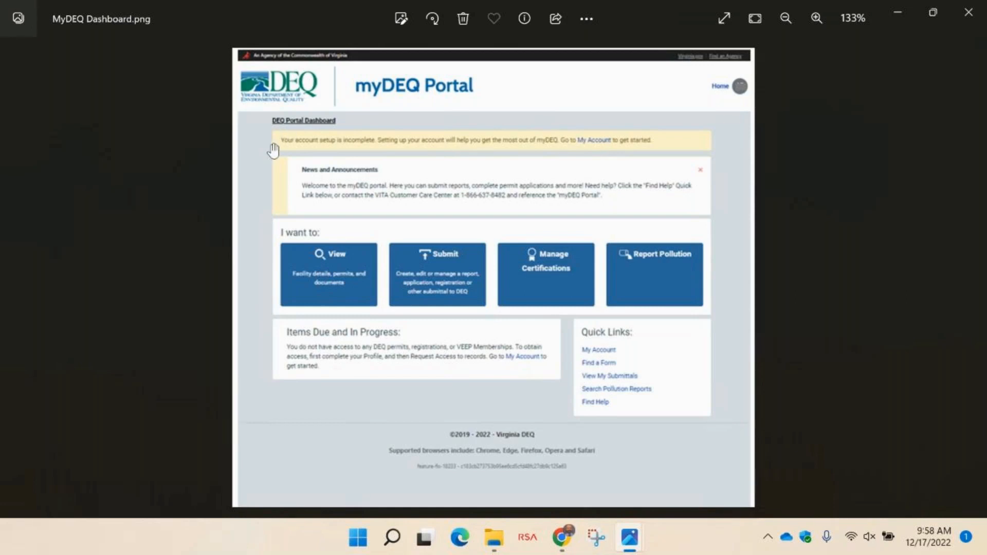
pyautogui.moveTo(268, 153)
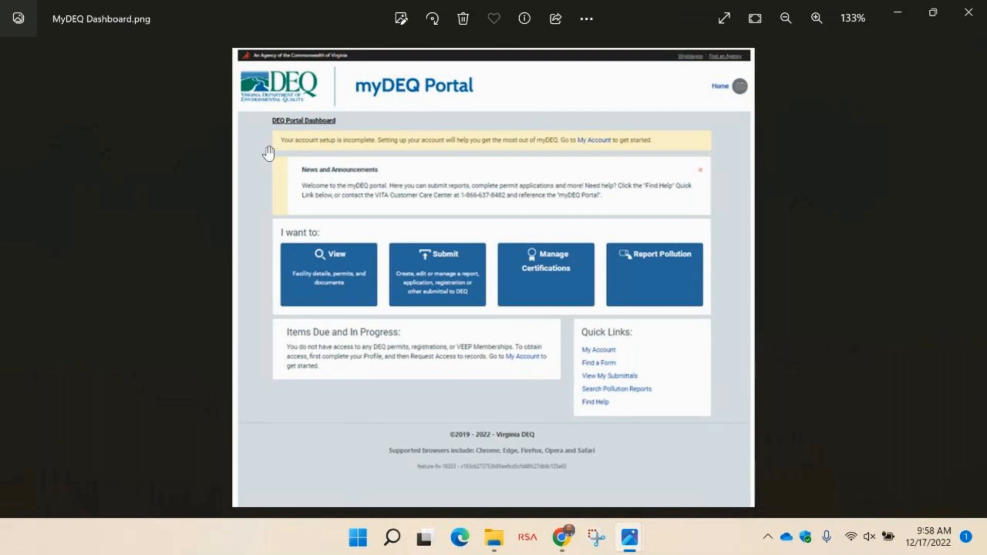
pyautogui.moveTo(280, 152)
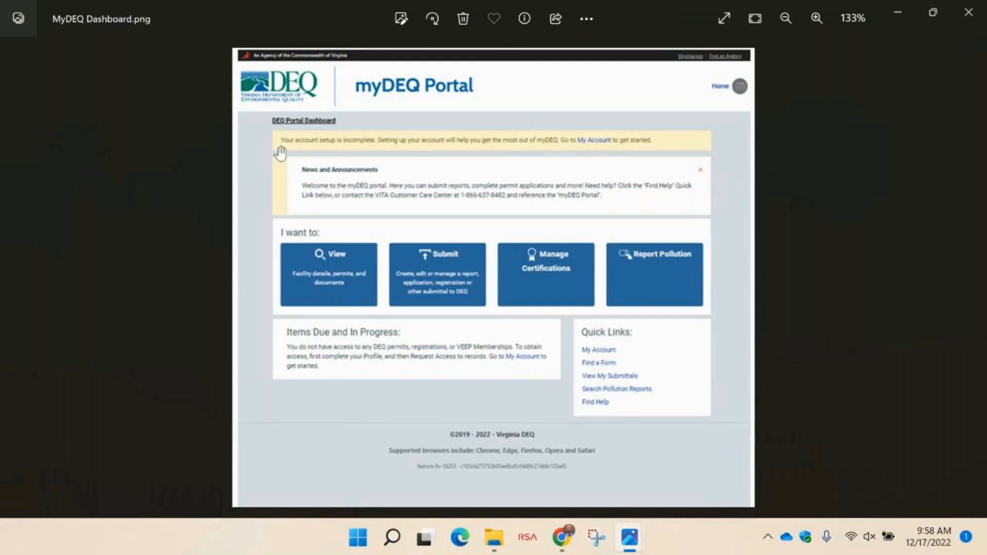
pyautogui.moveTo(580, 145)
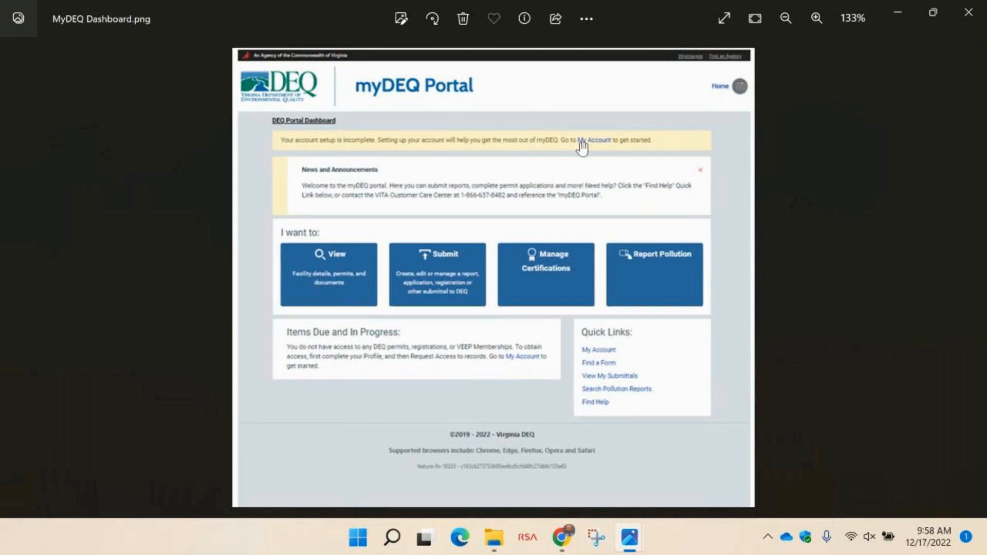
pyautogui.moveTo(586, 181)
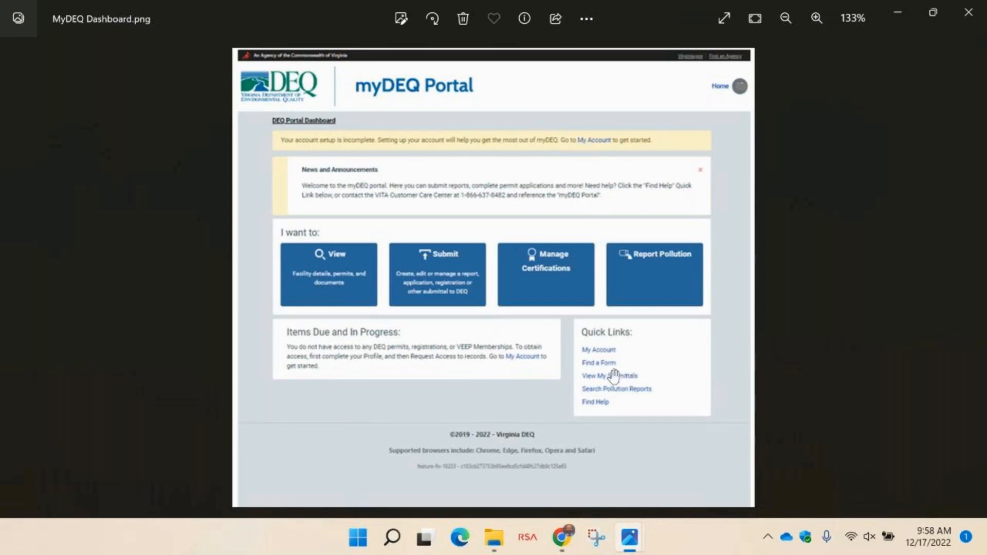
pyautogui.moveTo(596, 360)
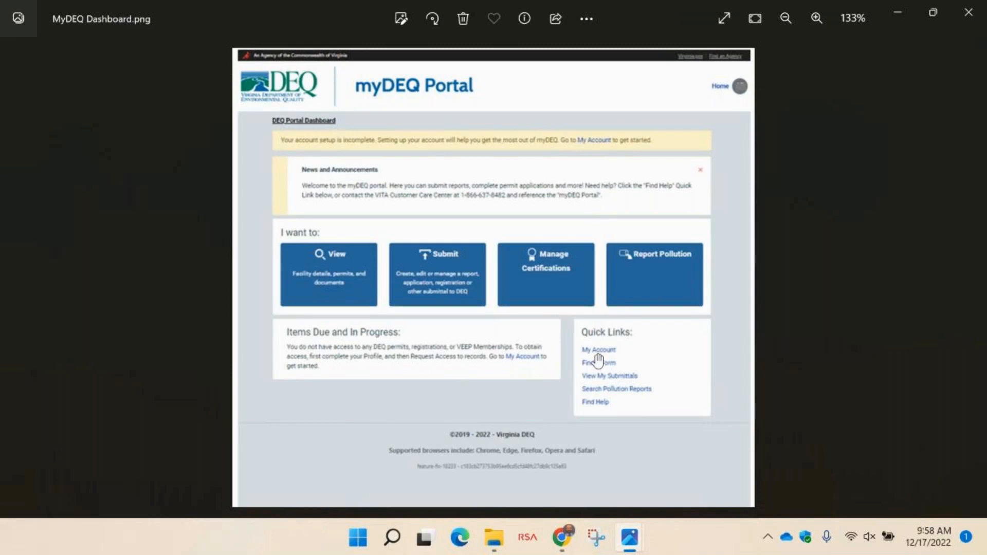
pyautogui.moveTo(635, 268)
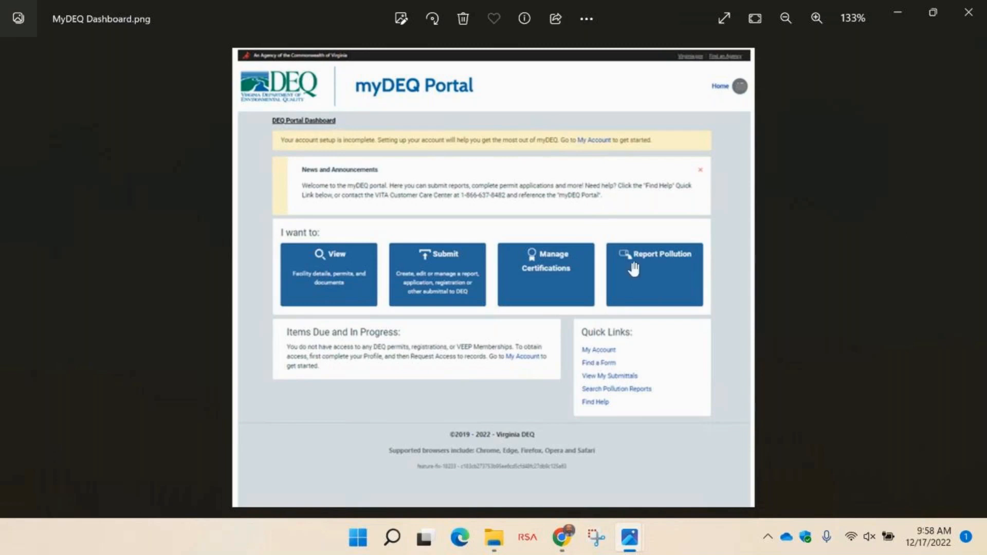
pyautogui.moveTo(725, 91)
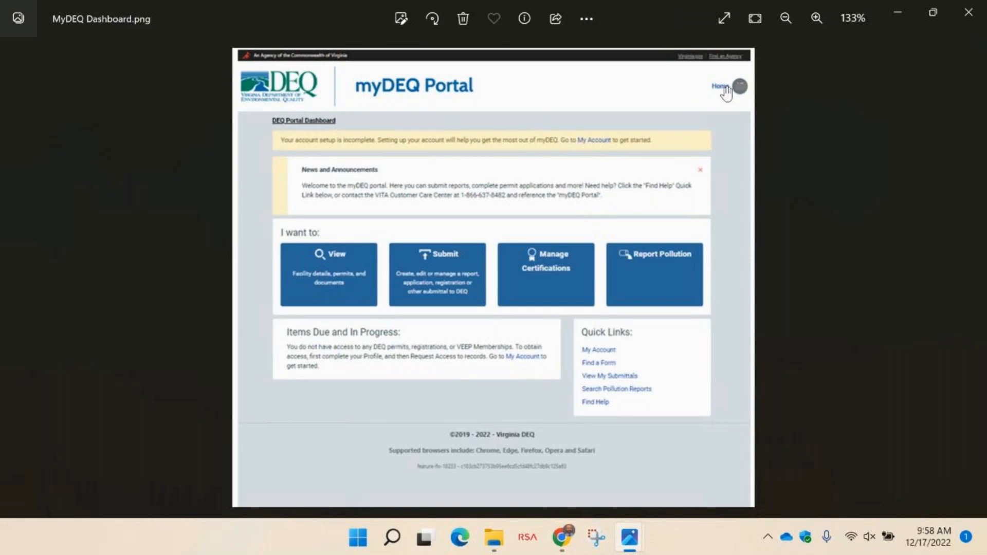
pyautogui.moveTo(726, 95)
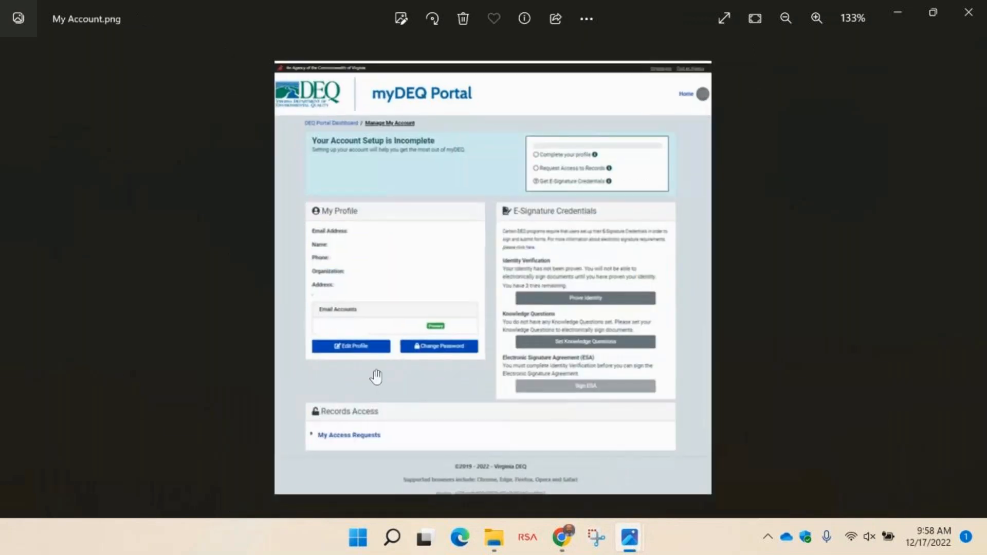
pyautogui.moveTo(337, 388)
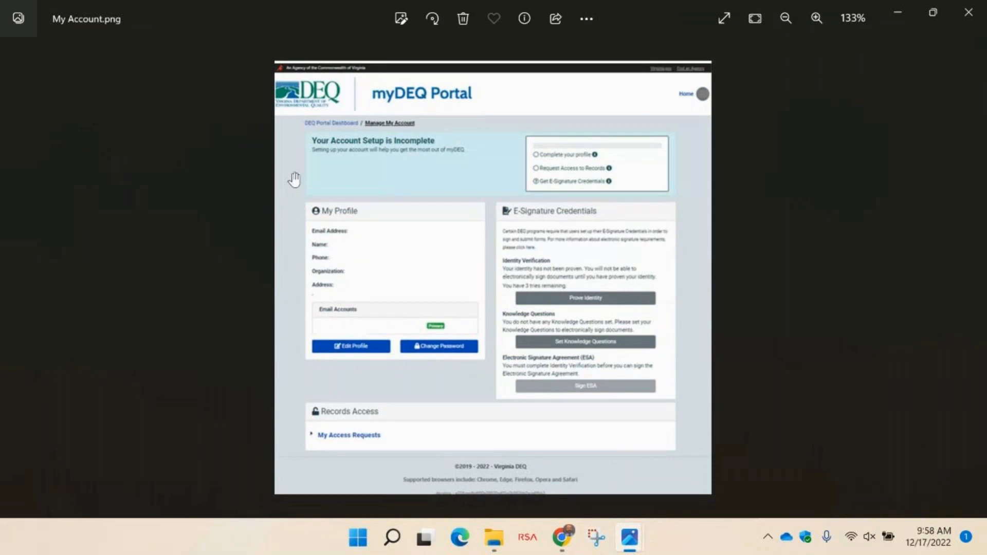
pyautogui.moveTo(359, 196)
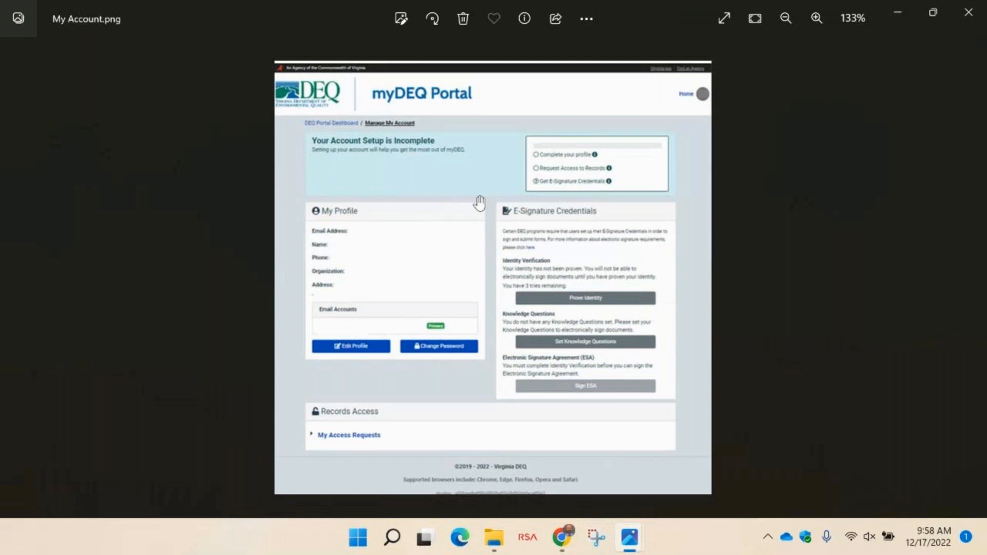
pyautogui.moveTo(501, 176)
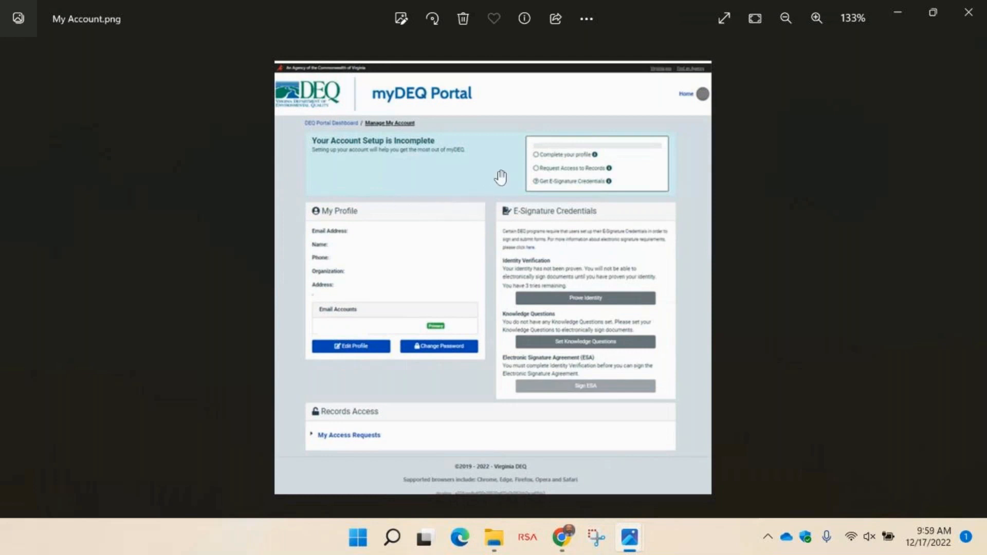
pyautogui.moveTo(507, 175)
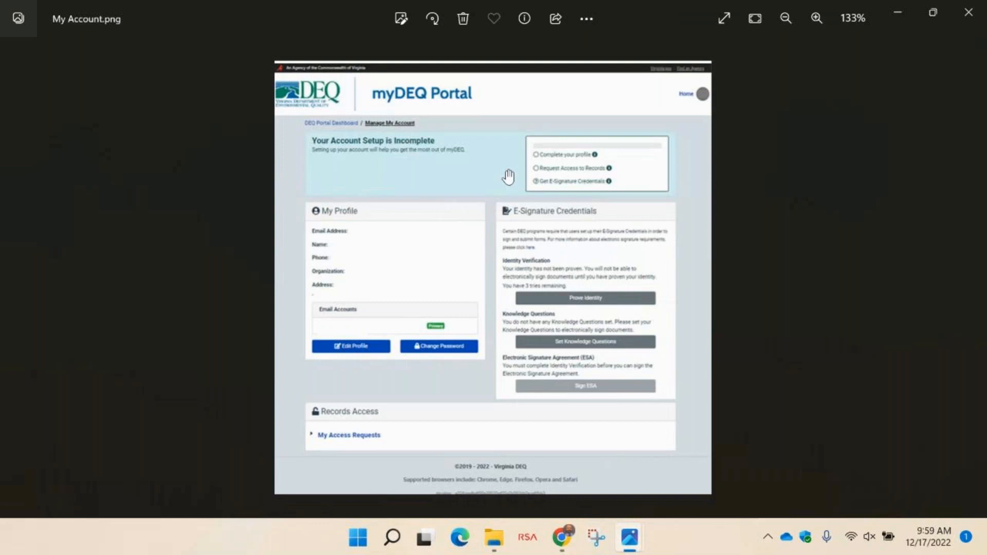
pyautogui.moveTo(507, 179)
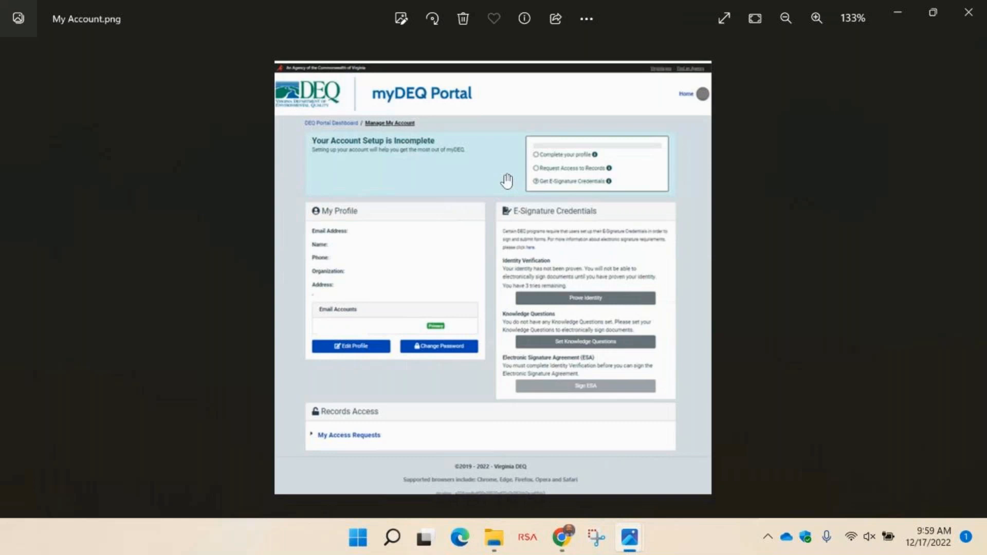
pyautogui.moveTo(325, 294)
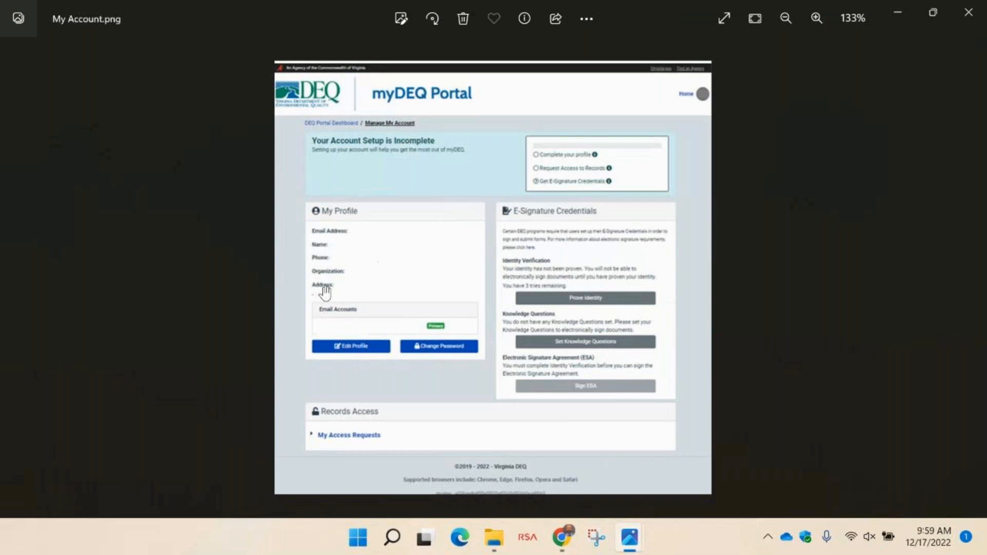
pyautogui.moveTo(250, 319)
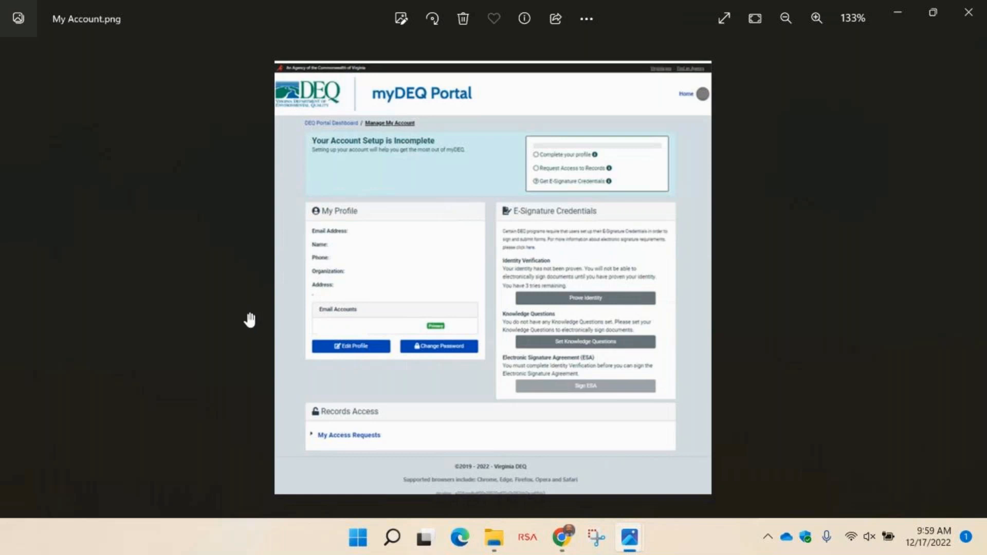
pyautogui.moveTo(287, 310)
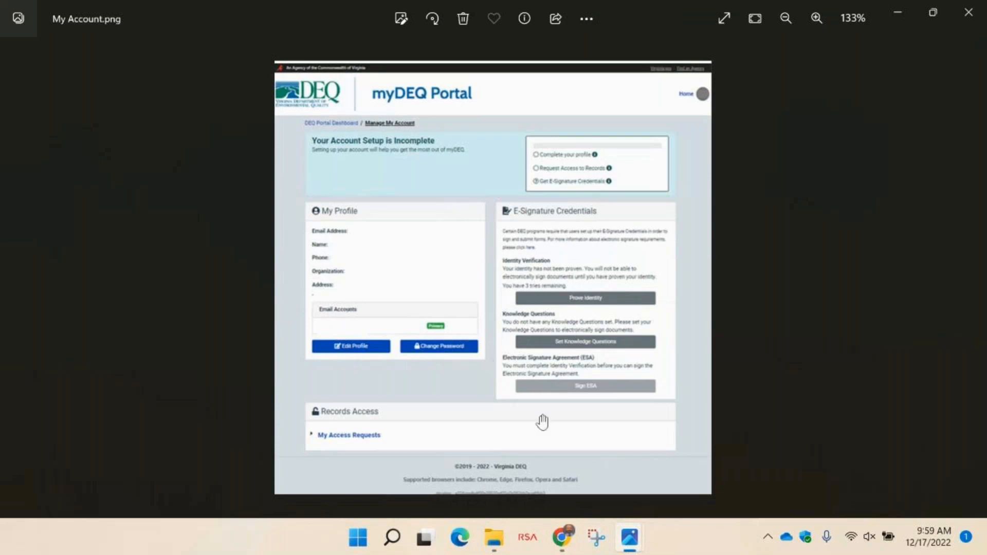
pyautogui.moveTo(628, 538)
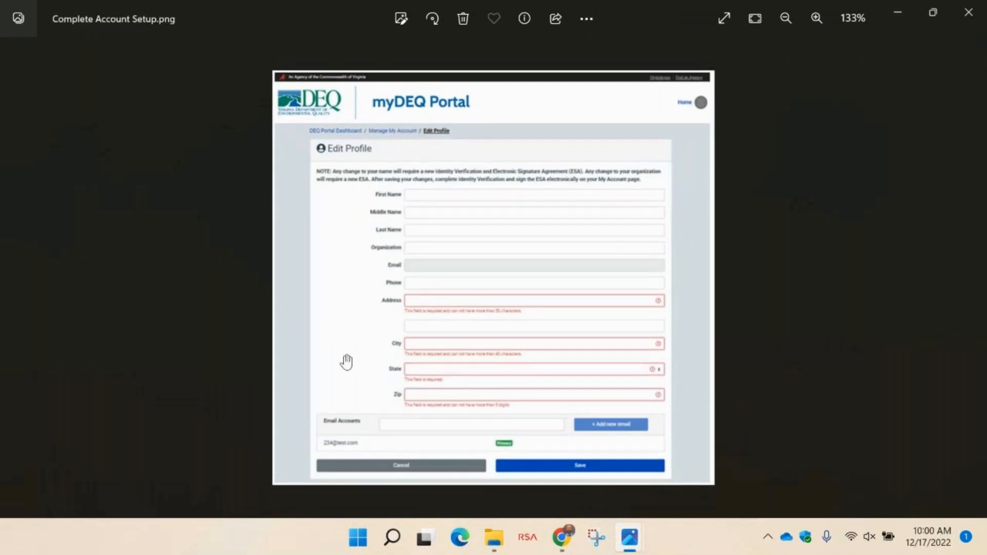
# Advance to the Complete Account Setup screenshot with the Edit Profile address fields
pyautogui.click(816, 19)
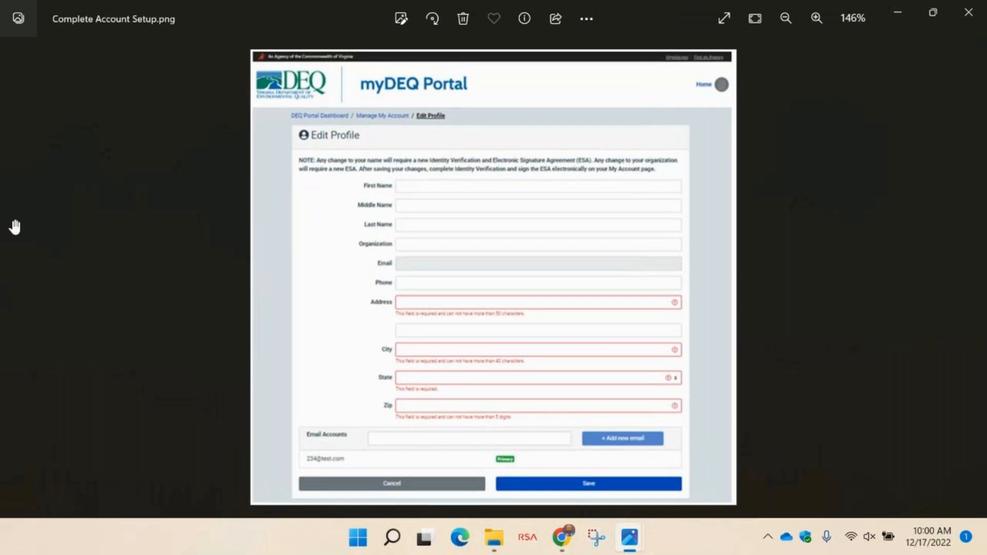
pyautogui.moveTo(20, 50)
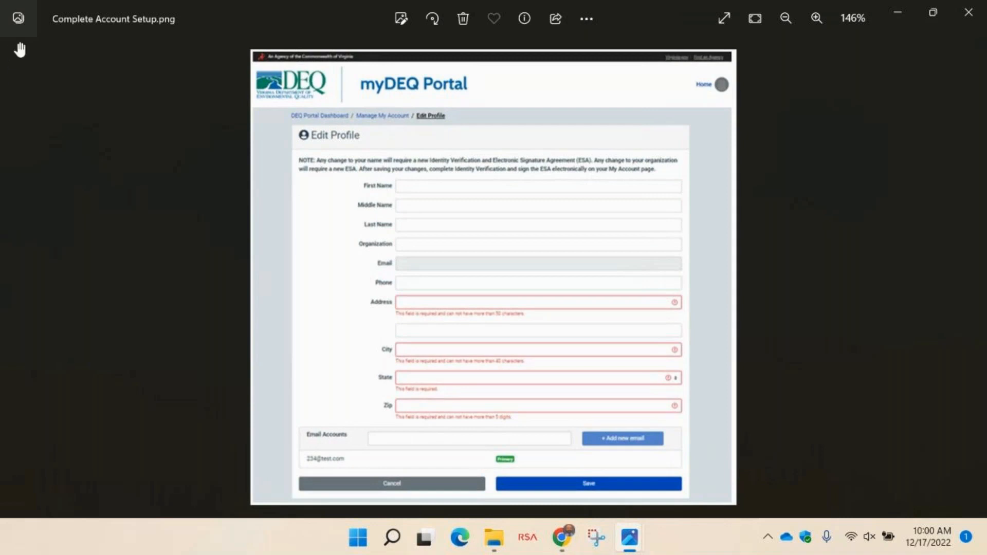